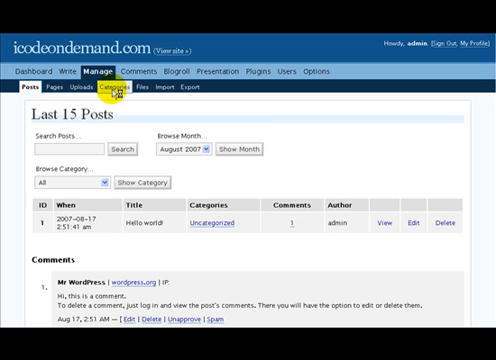
# - Go to Manage > Categories and reach the Add Category form below Blogroll and Uncategorized
pyautogui.click(114, 96)
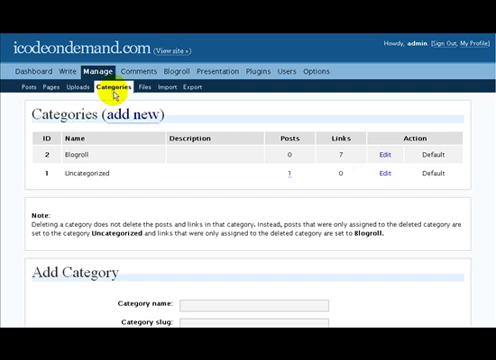
pyautogui.moveTo(216, 104)
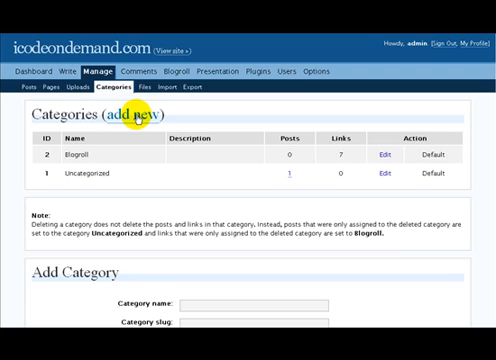
pyautogui.scroll(-3)
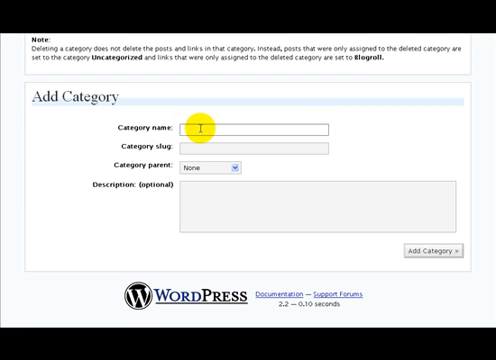
# - Enter 'personal' as the category name, Blogroll as parent, and 'personal' as description
pyautogui.write('personal')
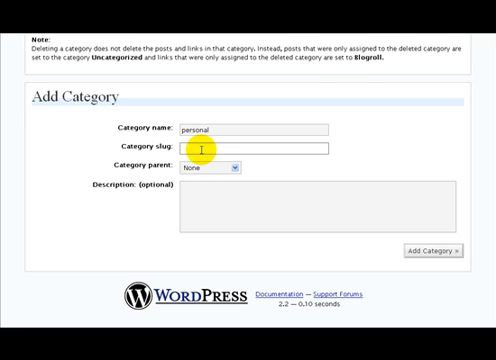
pyautogui.click(224, 168)
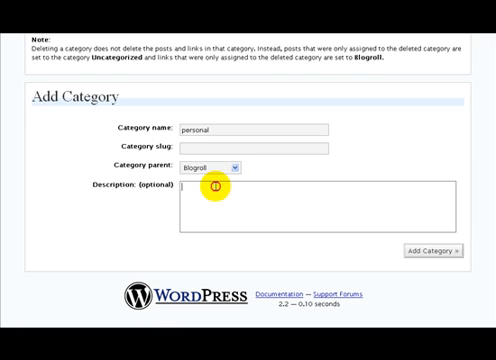
pyautogui.moveTo(214, 188)
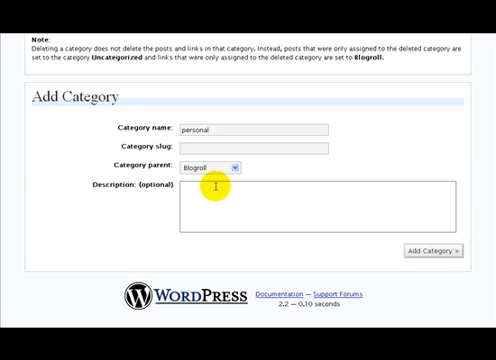
pyautogui.write('pers')
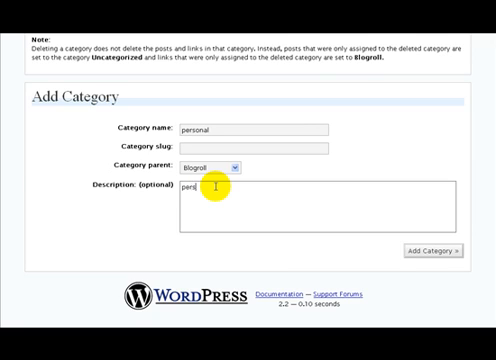
pyautogui.write('onal')
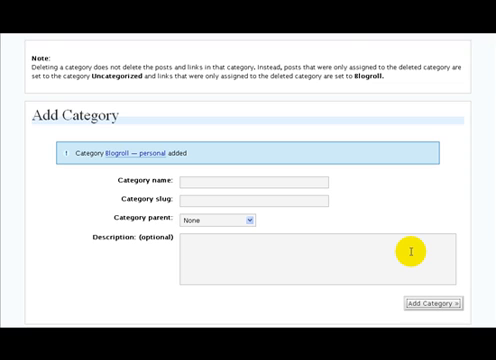
# - Return to the categories table showing the new 'Blogroll — personal' entry
pyautogui.scroll(3)
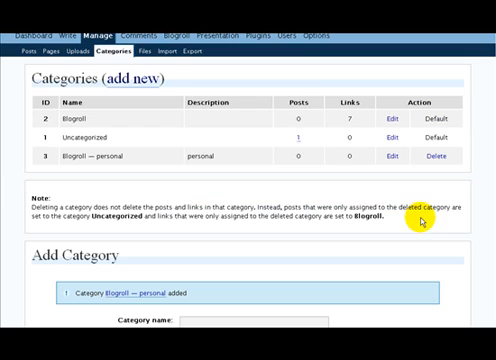
pyautogui.moveTo(298, 78)
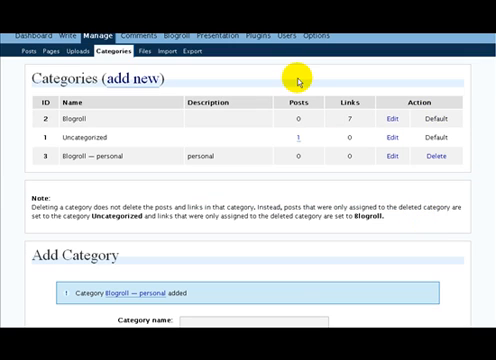